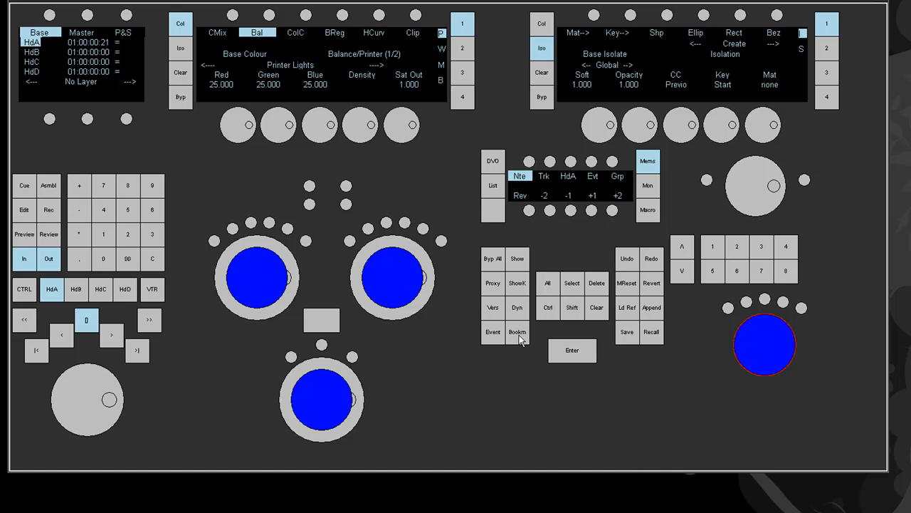
# Check the empty Bookmark list, then set the new bookmark's type to Timeline
pyautogui.click(517, 332)
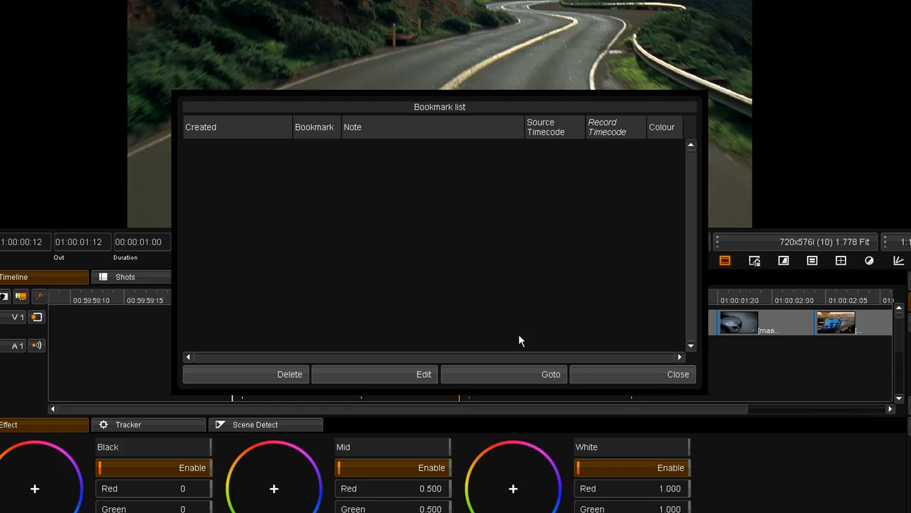
pyautogui.click(678, 374)
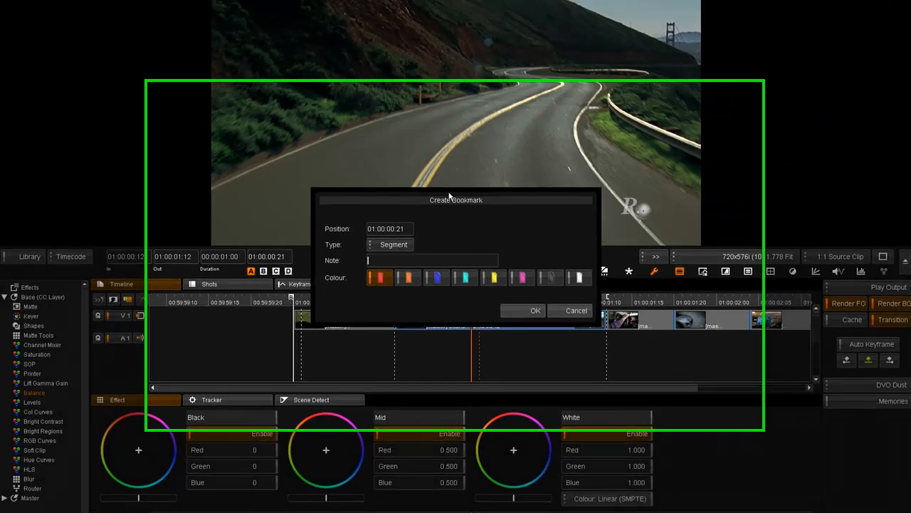
pyautogui.click(393, 245)
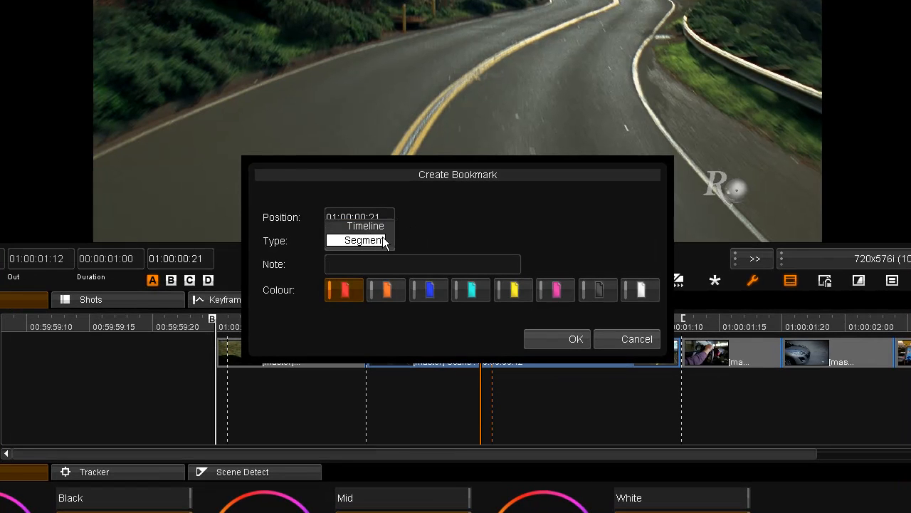
pyautogui.moveTo(365, 225)
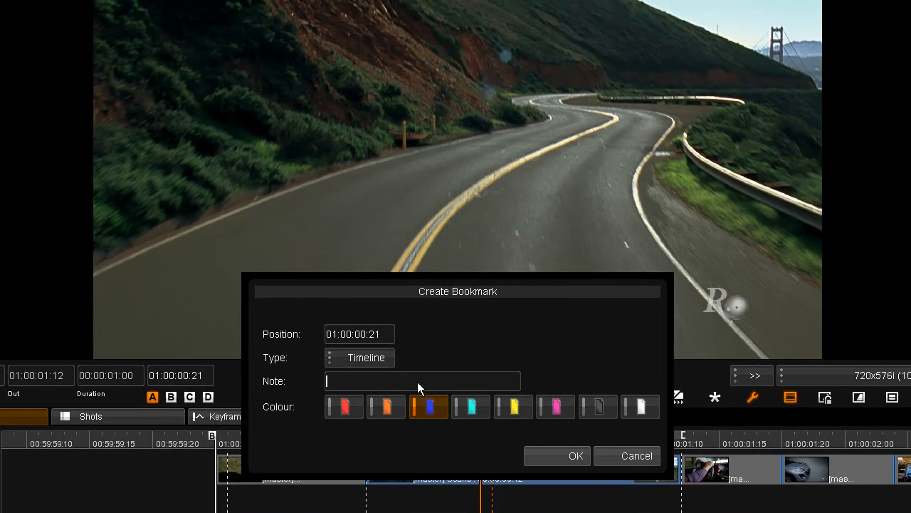
# Create the blue Timeline bookmark at 01:00:00:21 with the note 'Road Shot'
pyautogui.write('Road')
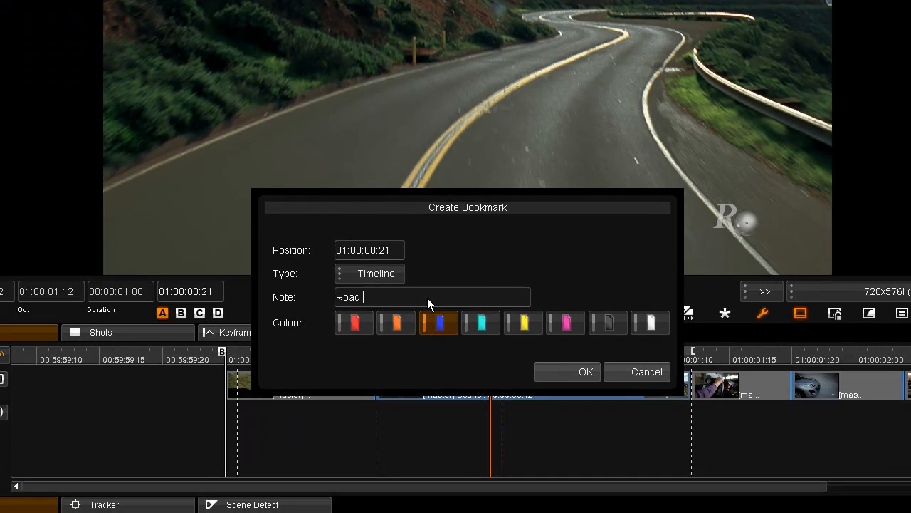
pyautogui.write('S')
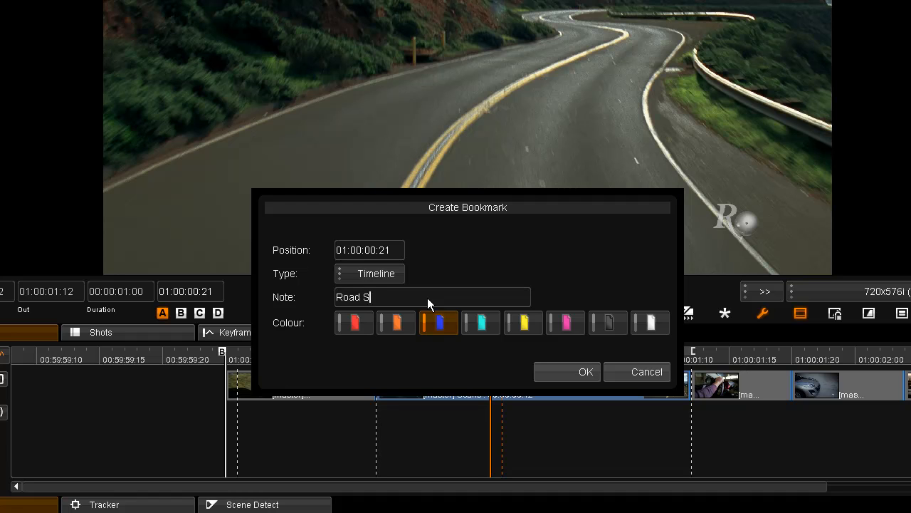
pyautogui.write('hot')
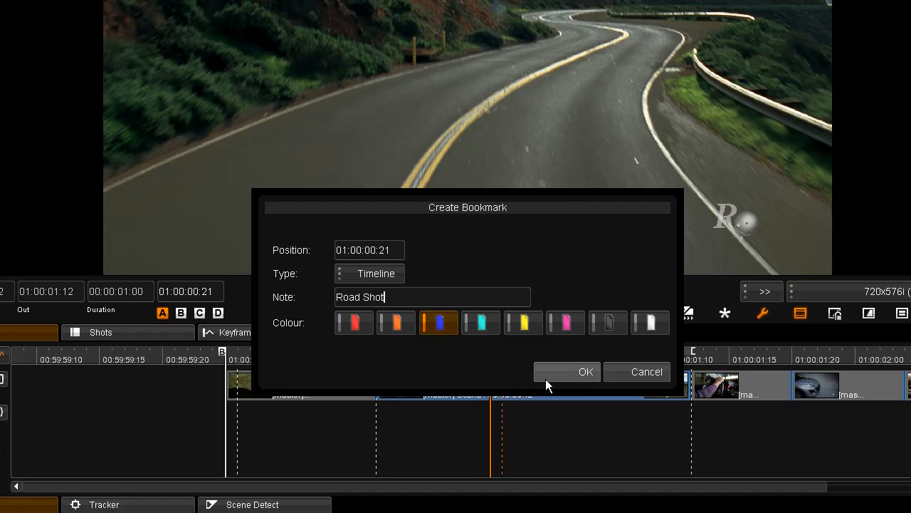
pyautogui.click(585, 370)
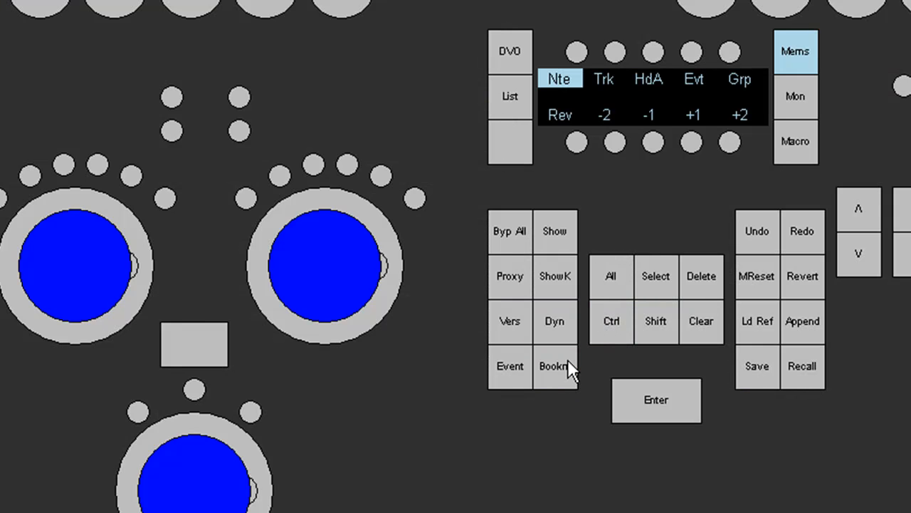
# Start a yellow bookmark at 01:00:01:04 and begin its note 'Before T'
pyautogui.click(556, 366)
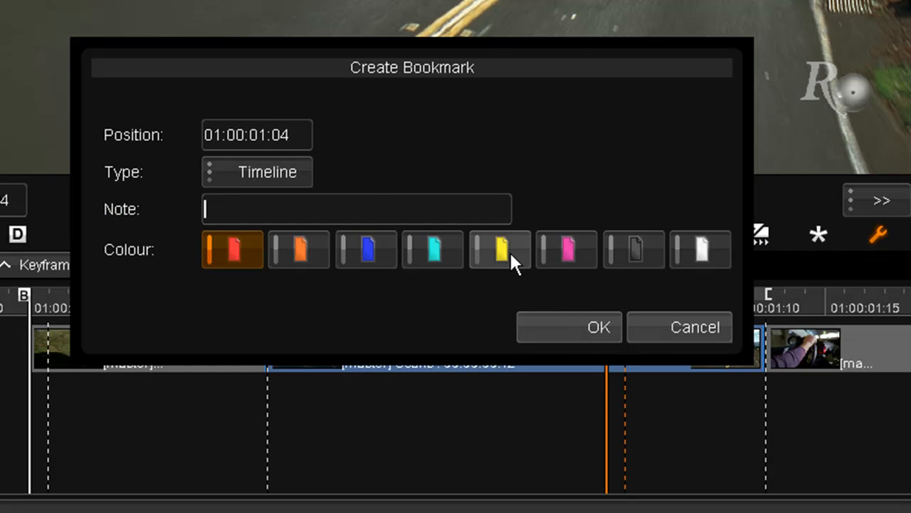
pyautogui.click(500, 249)
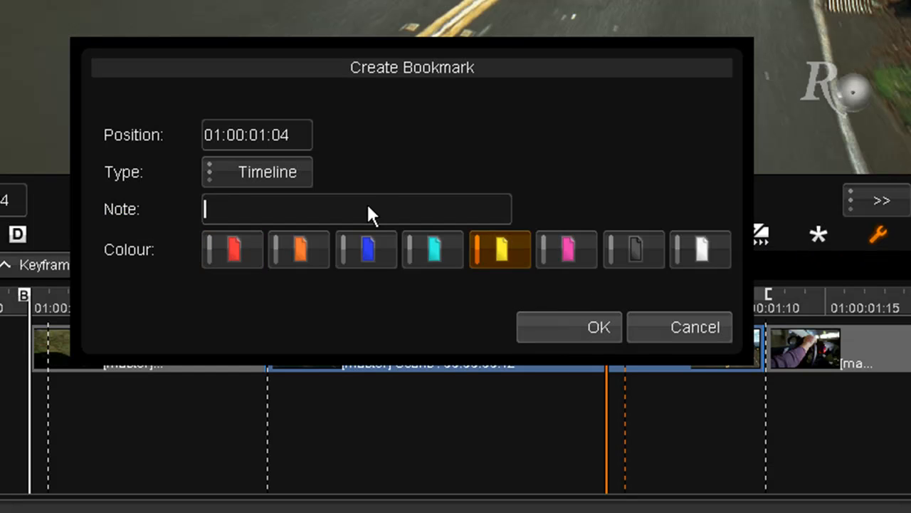
pyautogui.write('Before T')
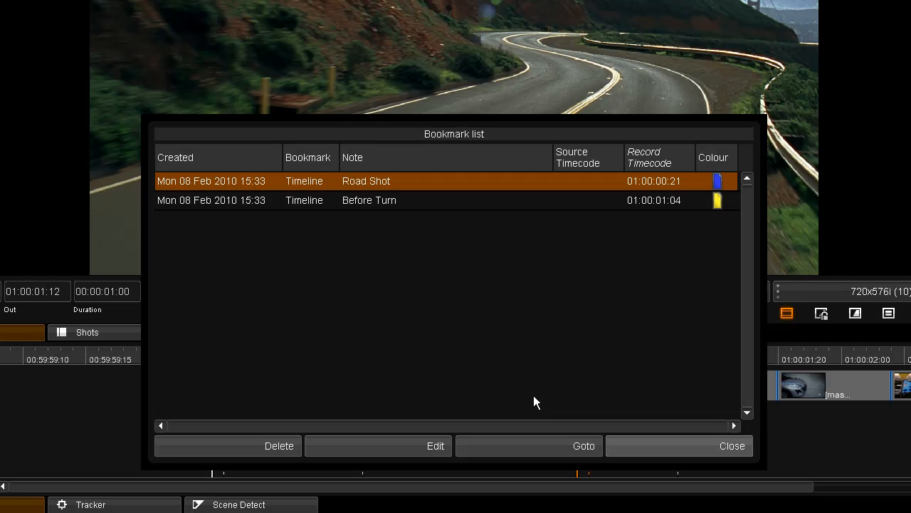
pyautogui.moveTo(339, 188)
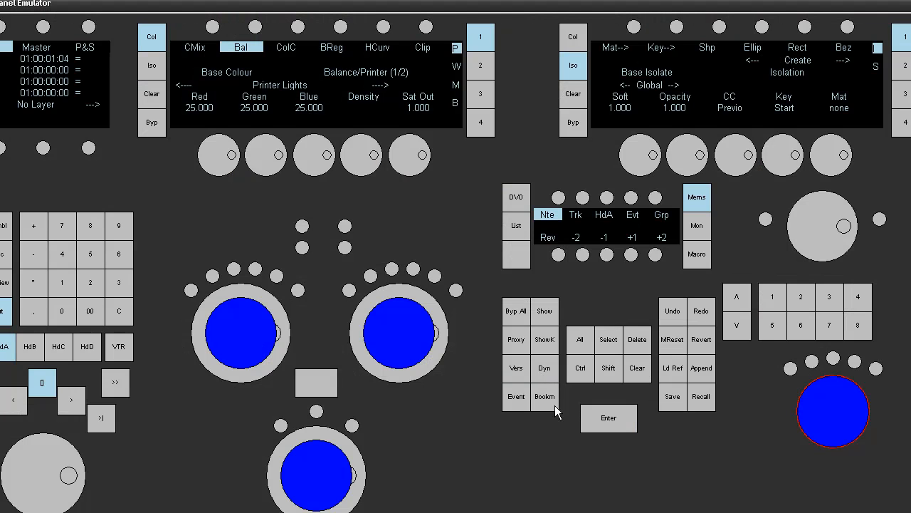
# Show Road Shot and Before Turn in the Bookmark list and select the Before Turn row
pyautogui.click(546, 395)
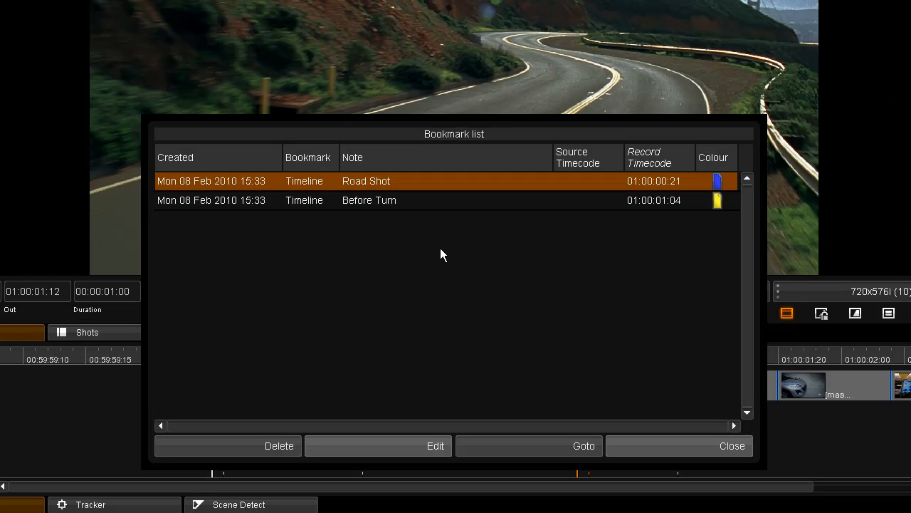
pyautogui.click(369, 199)
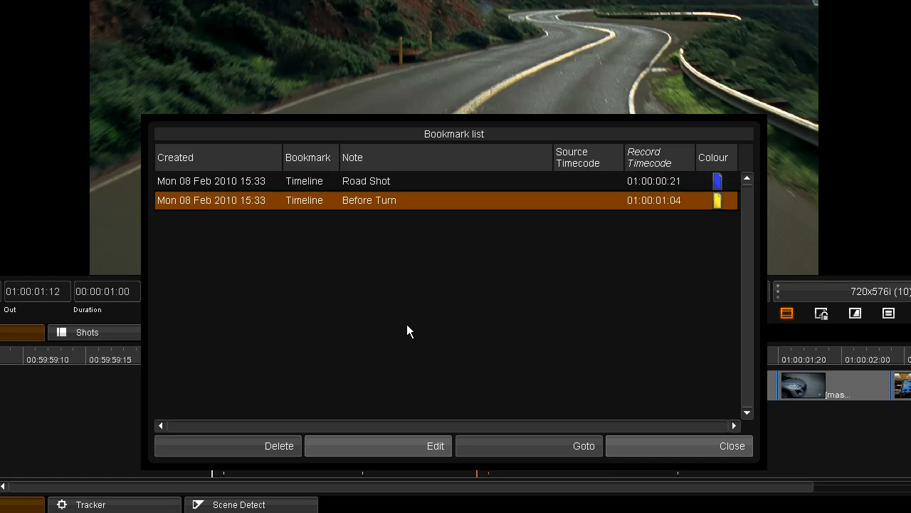
pyautogui.click(365, 181)
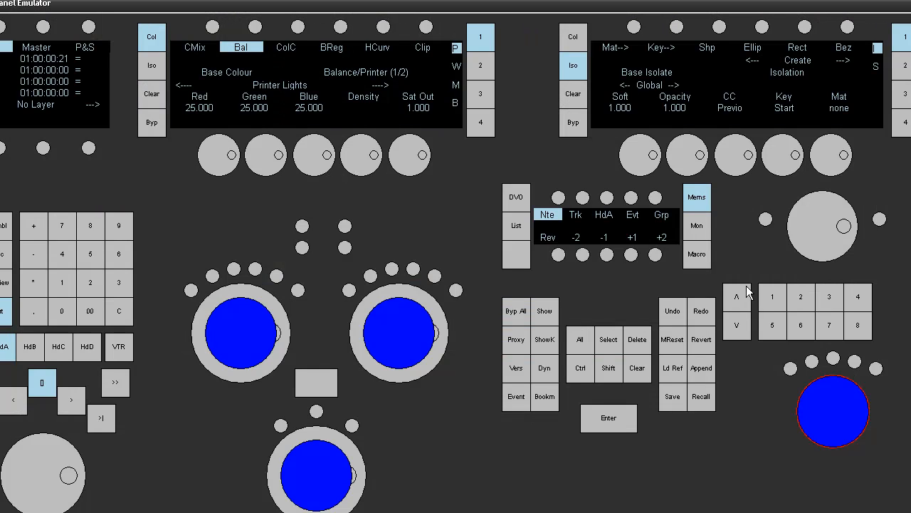
pyautogui.moveTo(604, 425)
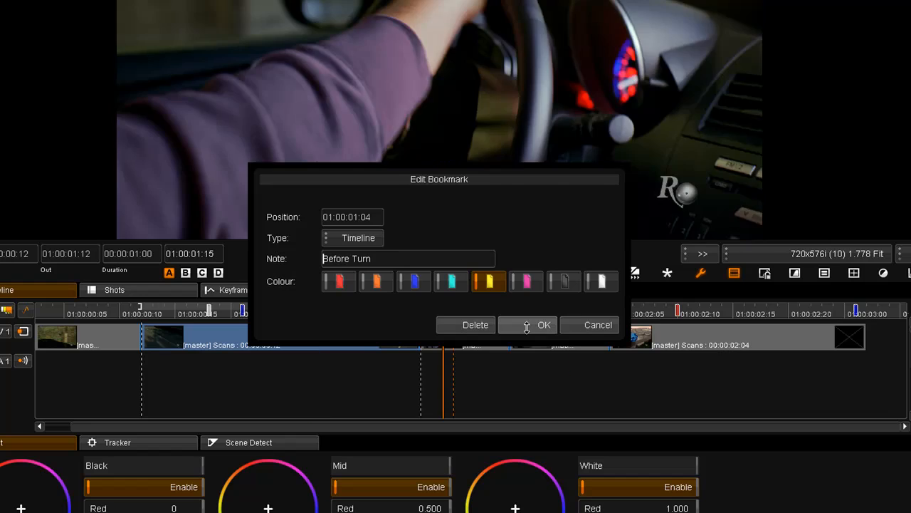
# Confirm the Before Turn bookmark's settings, keeping both markers on the timeline
pyautogui.click(544, 325)
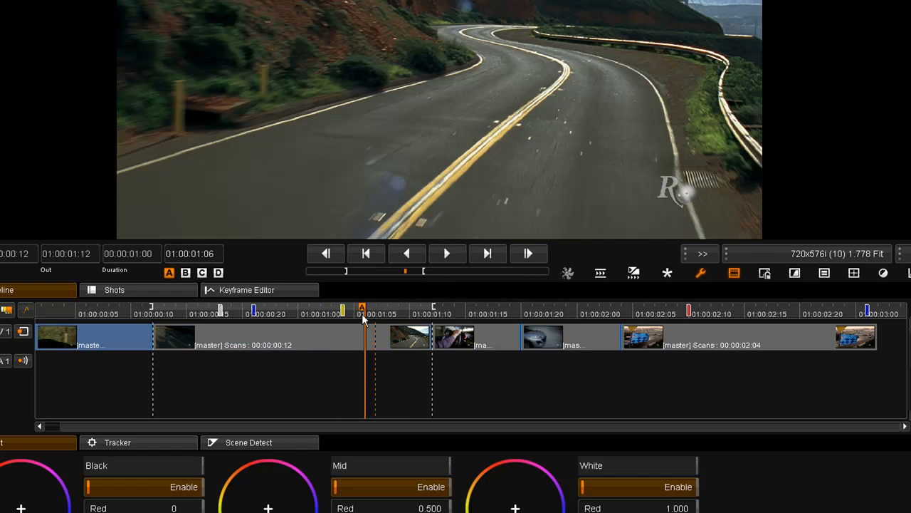